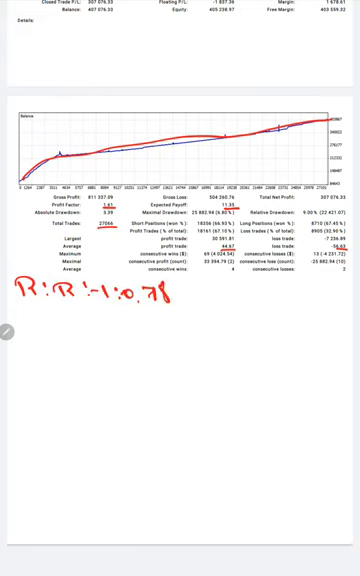
pyautogui.write('B.s')
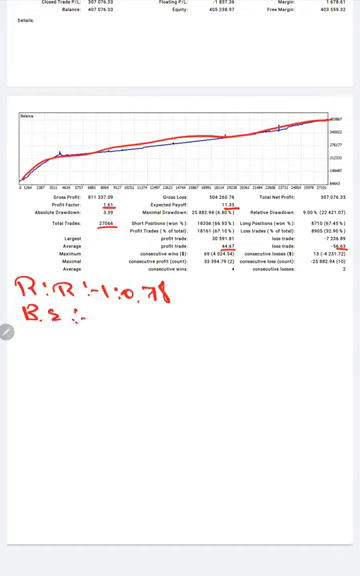
pyautogui.write('SL.1.')
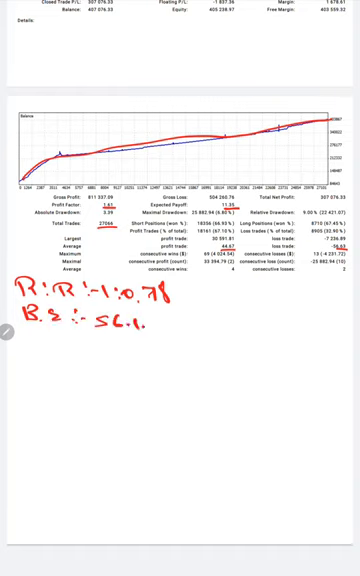
pyautogui.write('Acc :-')
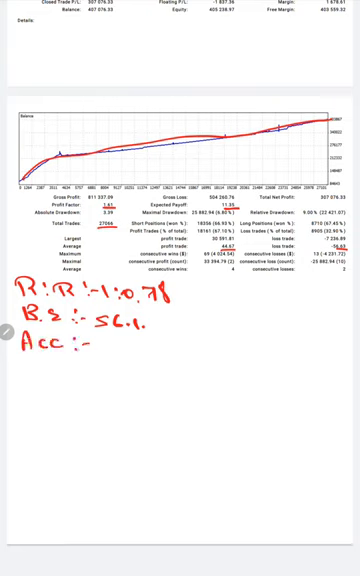